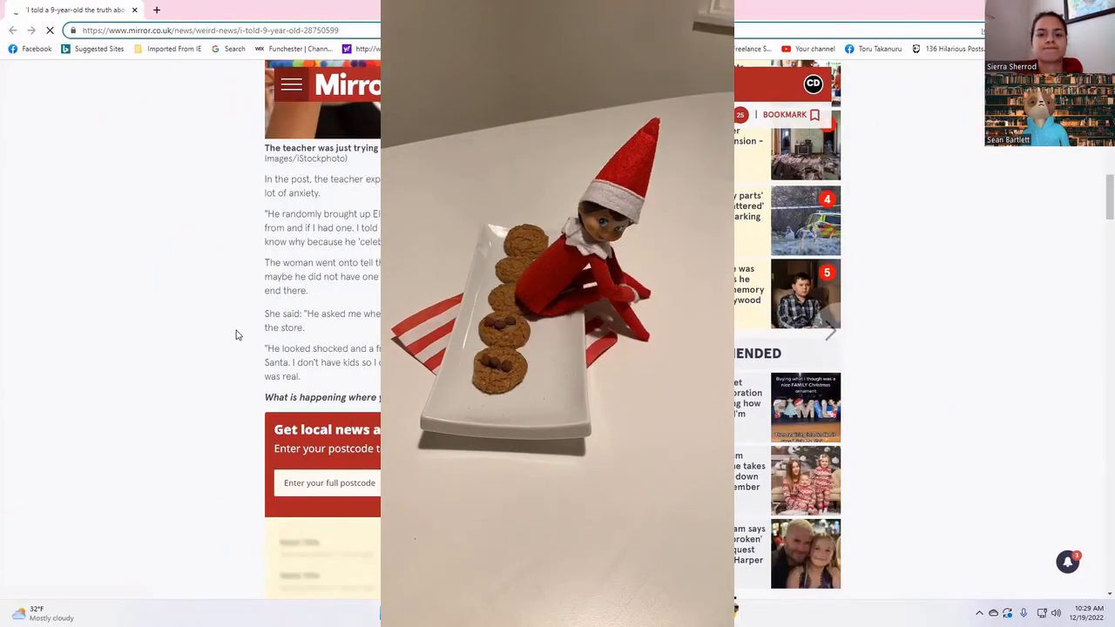
scroll("down", 3)
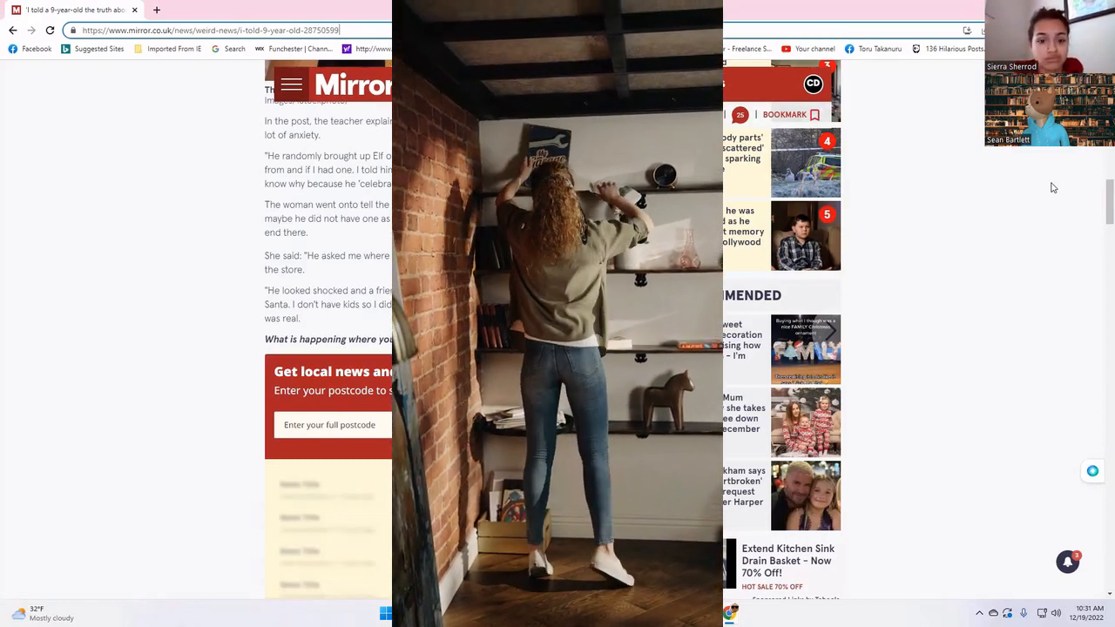
mouse_move(895, 116)
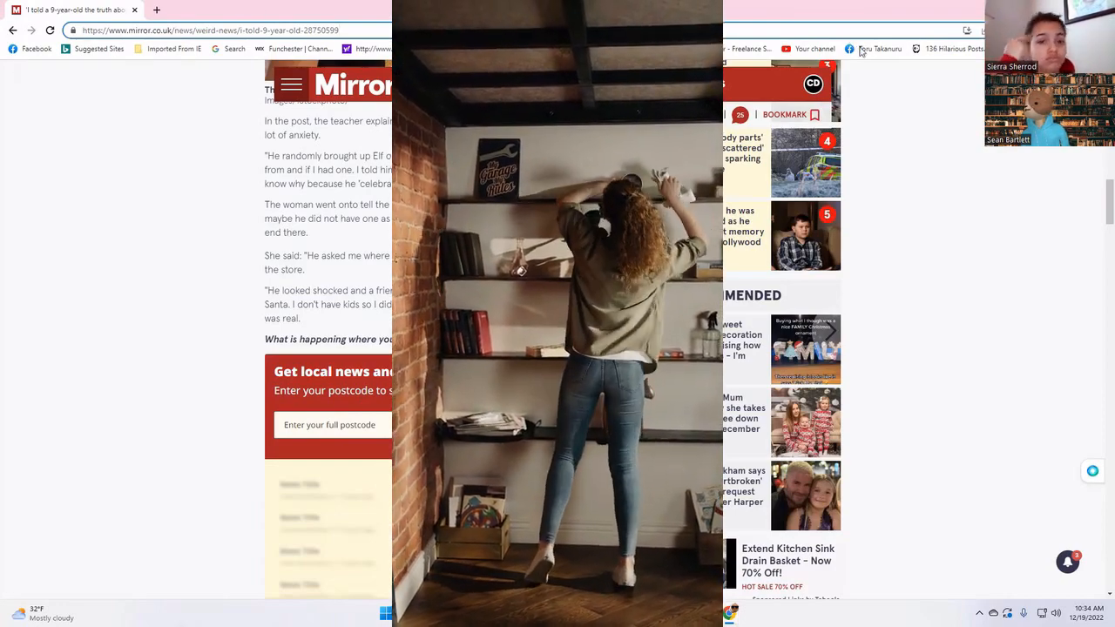
mouse_move(880, 49)
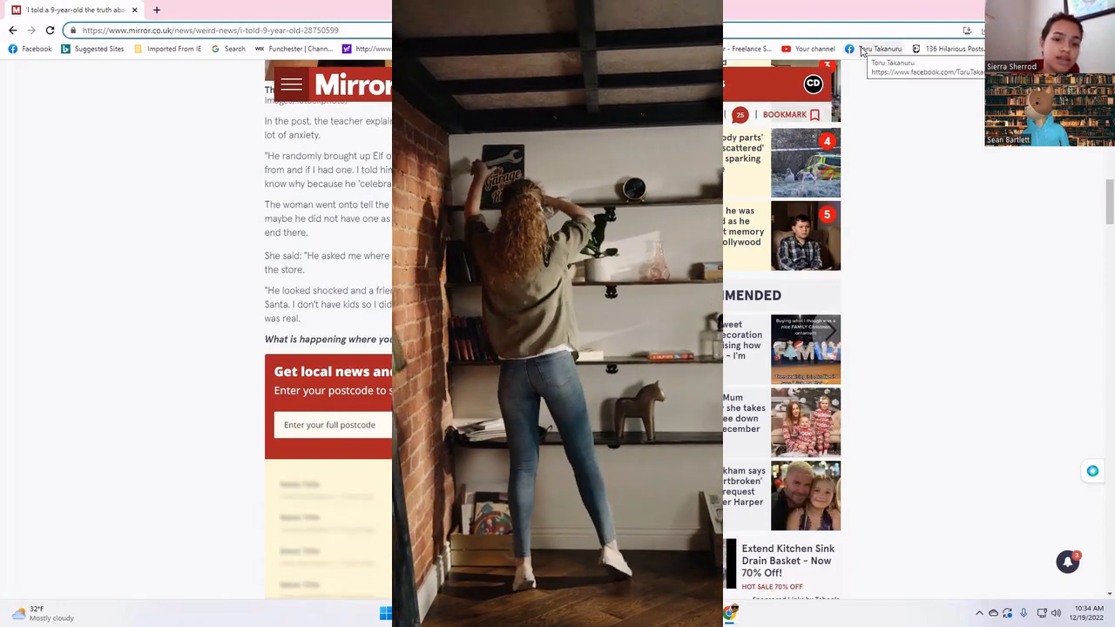